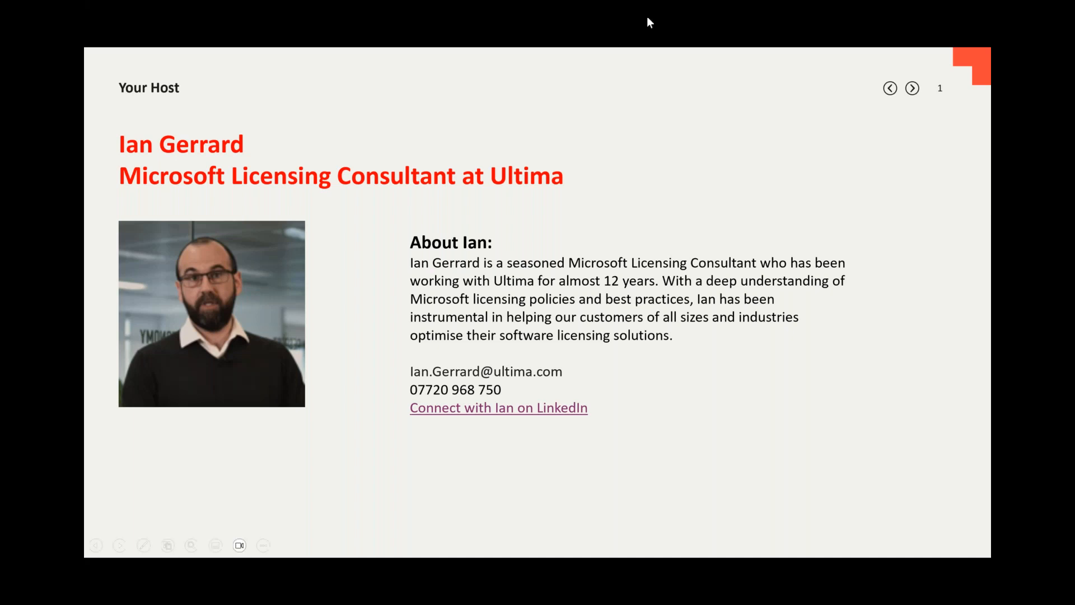
mouse_move(481, 114)
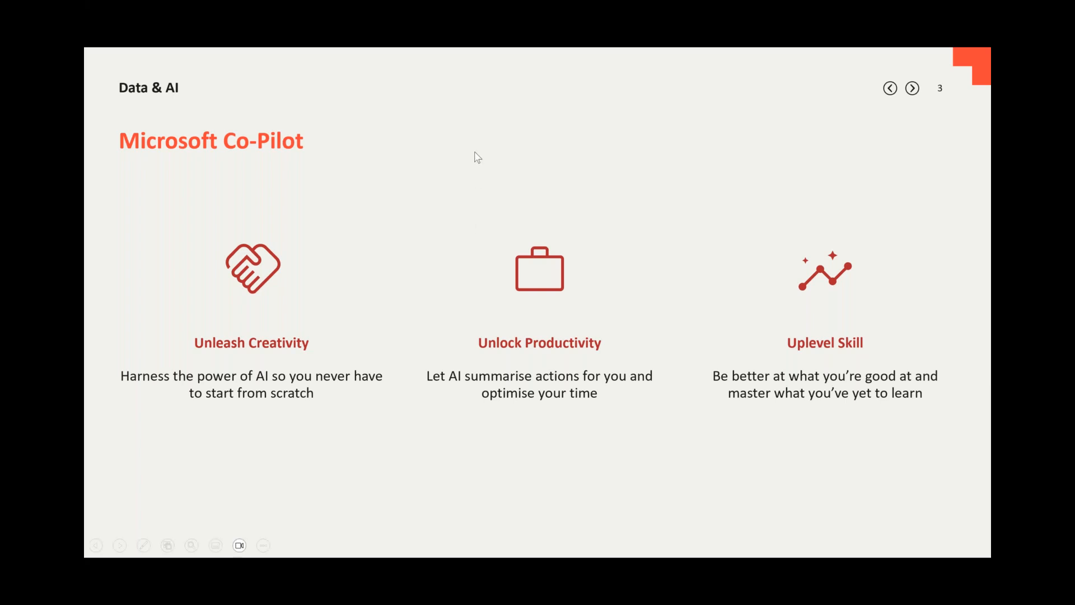
Play the Copilot in Outlook inbox catch-up demo, then advance to the Copilot in Teams slide.
click(912, 87)
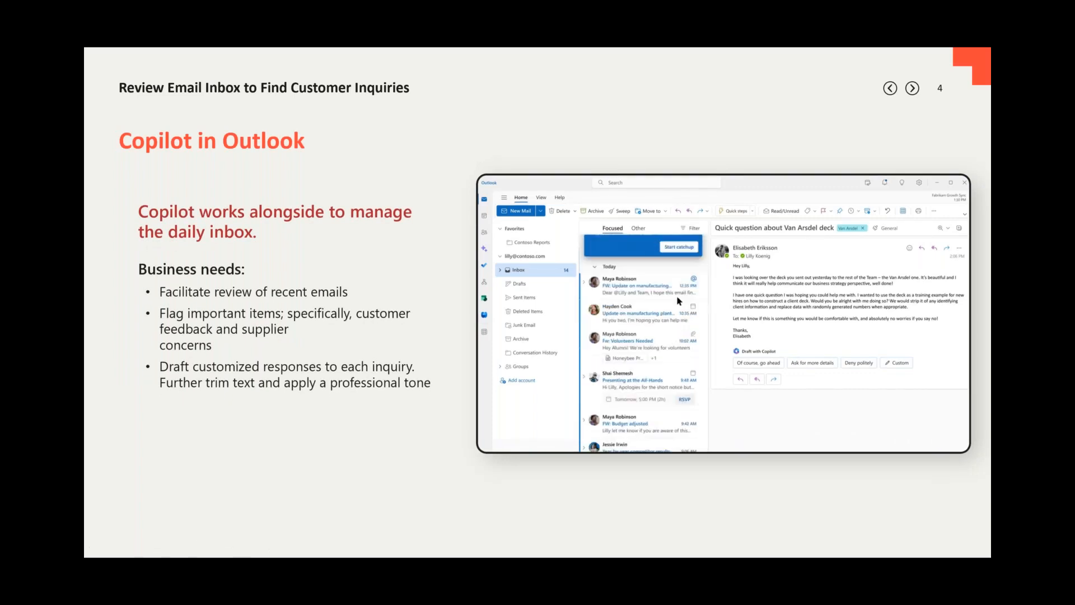
click(679, 246)
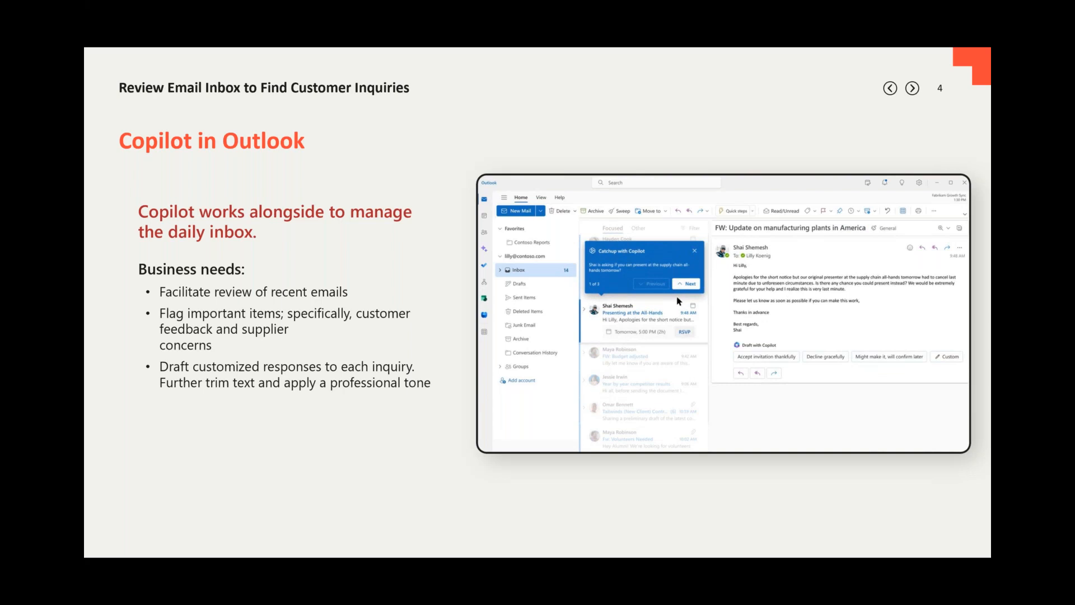
click(688, 283)
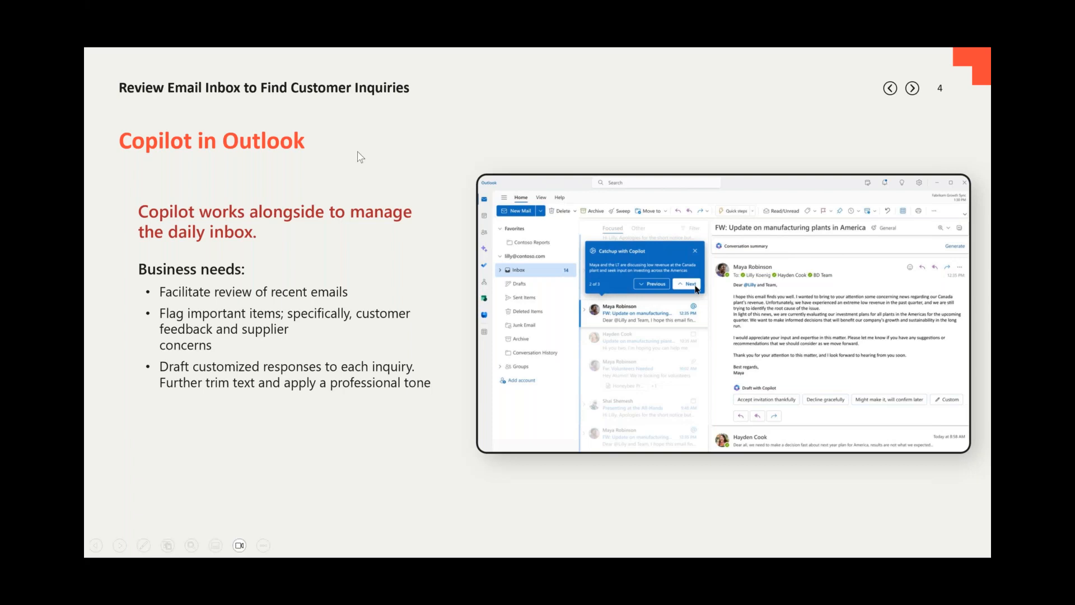
click(911, 87)
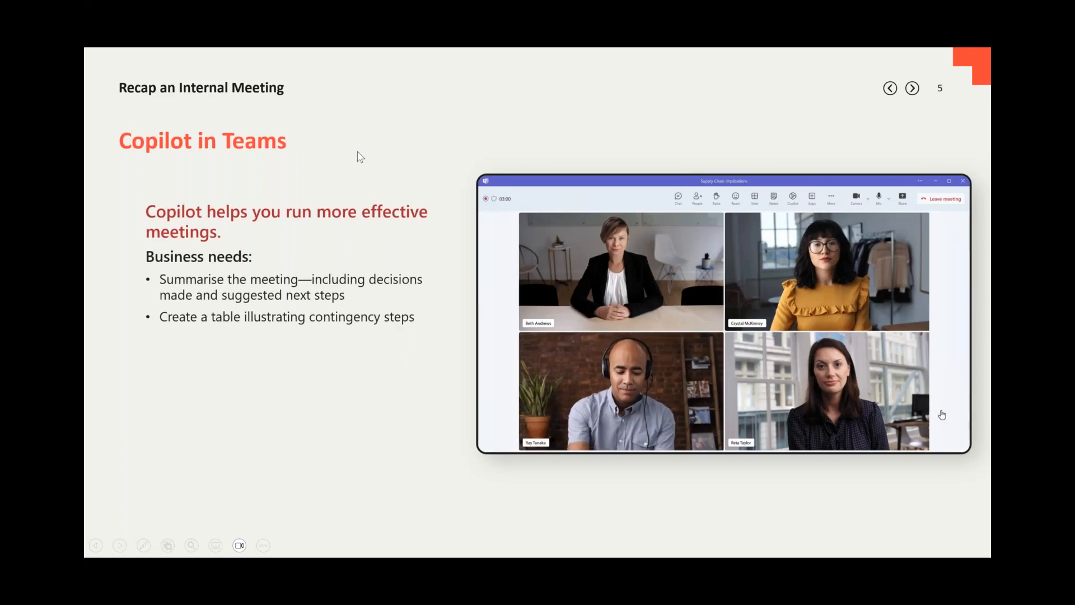
Reveal Copilot's Teams meeting recap and inventory-status answer, then advance to Business Chat.
click(793, 198)
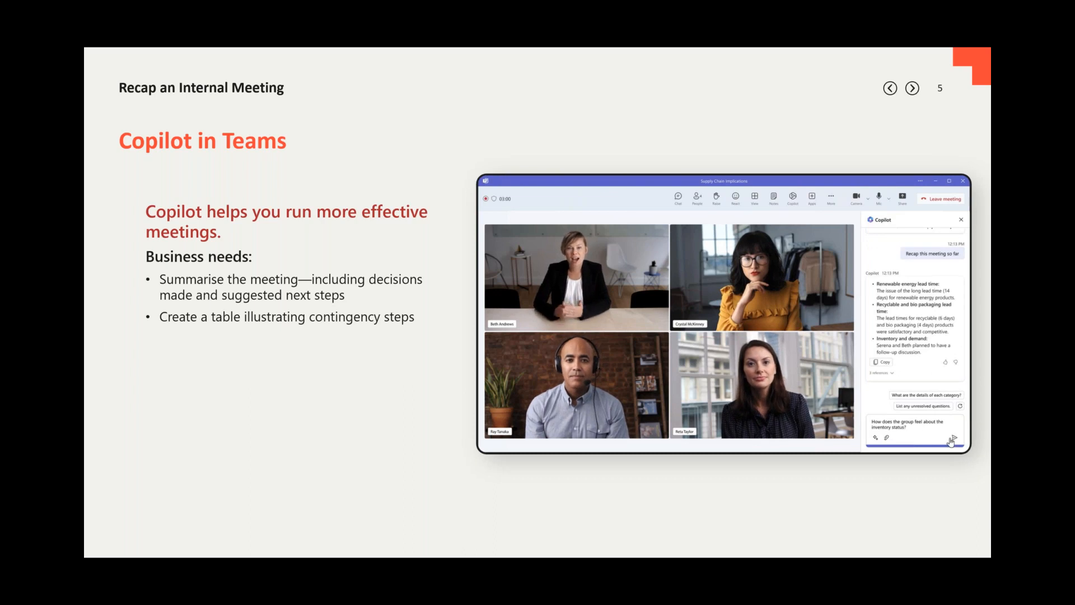
click(952, 438)
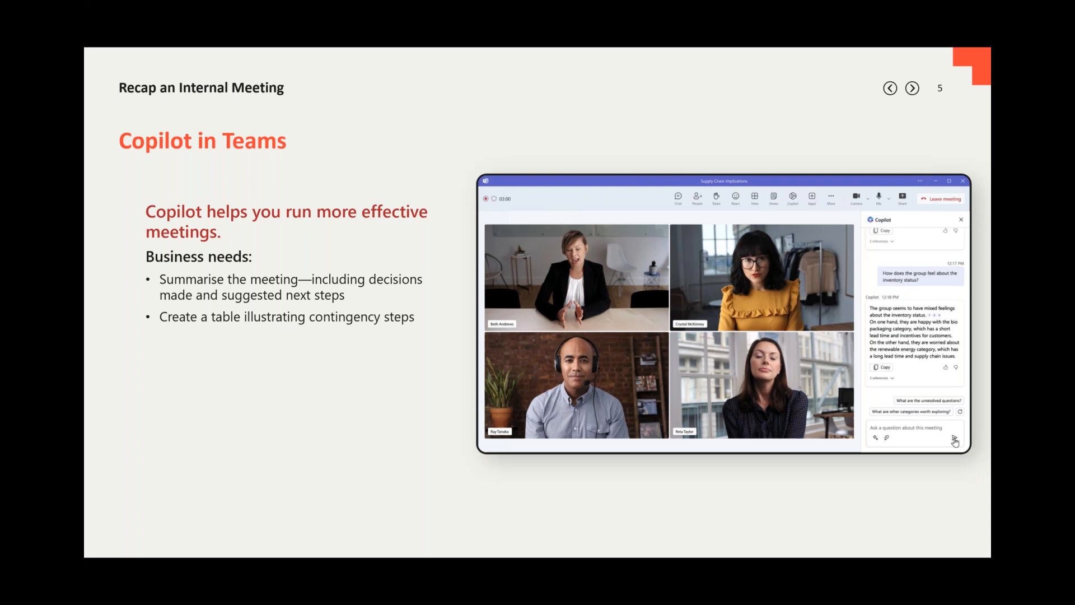
click(912, 88)
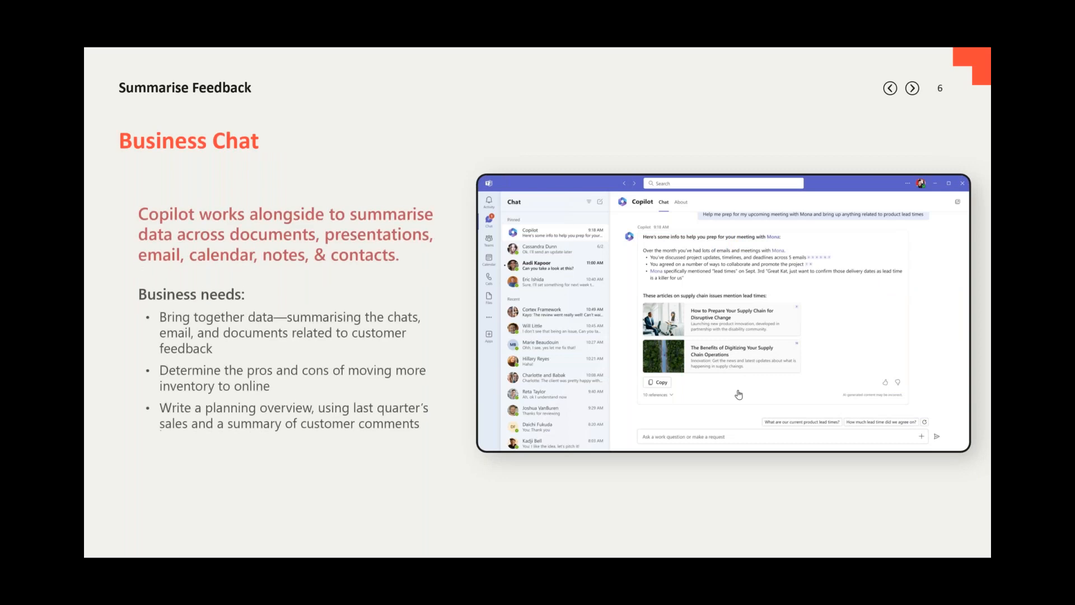
Send the 'Pull up ke...' Business Chat prompt for Q1 projections, then advance to Copilot in Excel.
text(Pull up key data from our Q1 projections and any risks we should consider.)
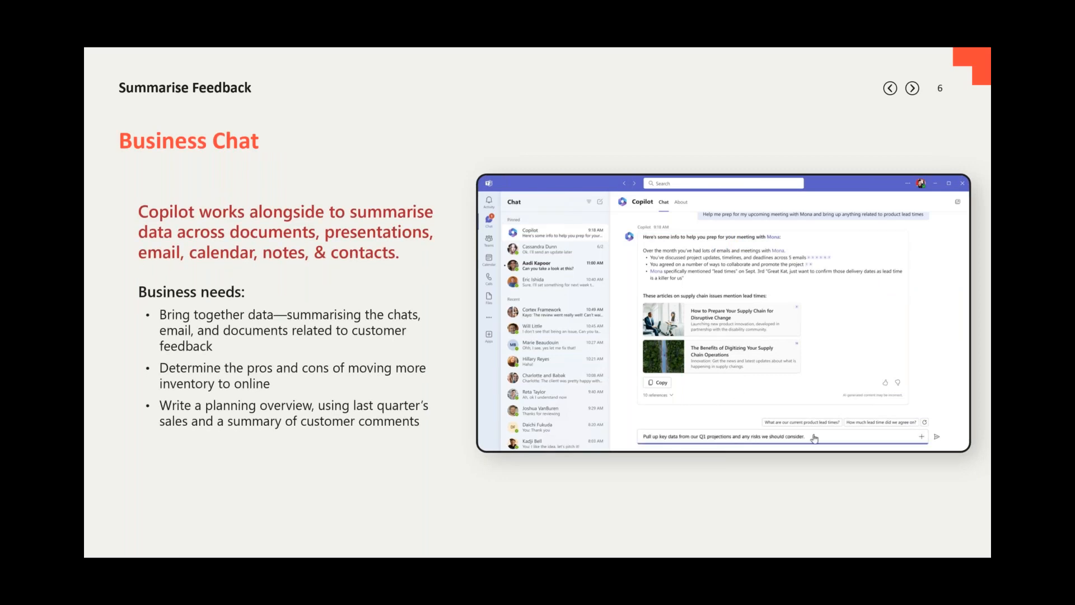
click(936, 436)
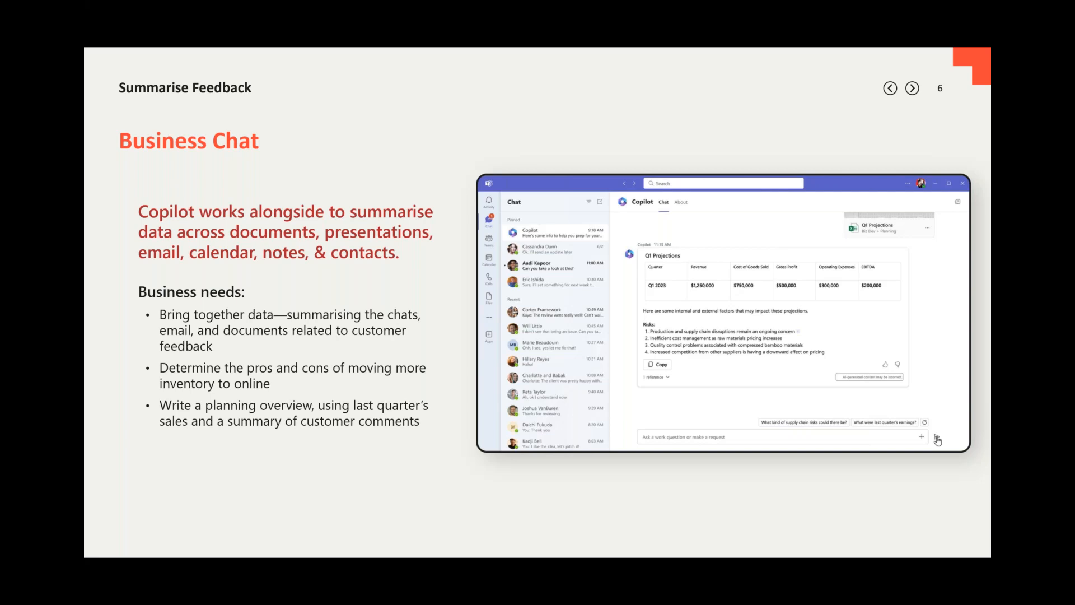
click(912, 88)
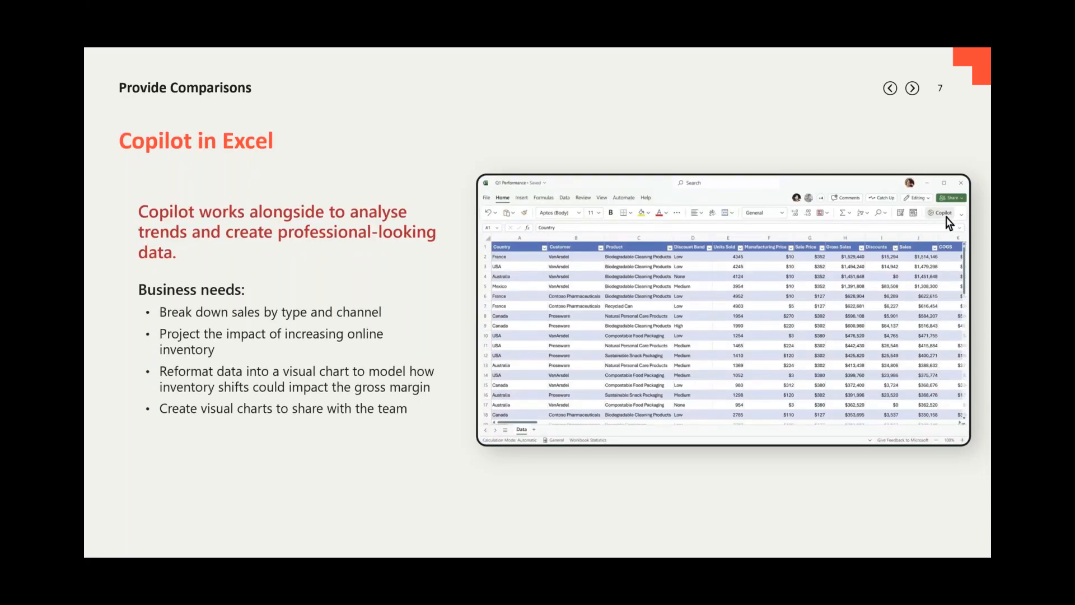
Reveal Copilot's summary of three key trends from this quarter's results in the Excel demo.
click(941, 212)
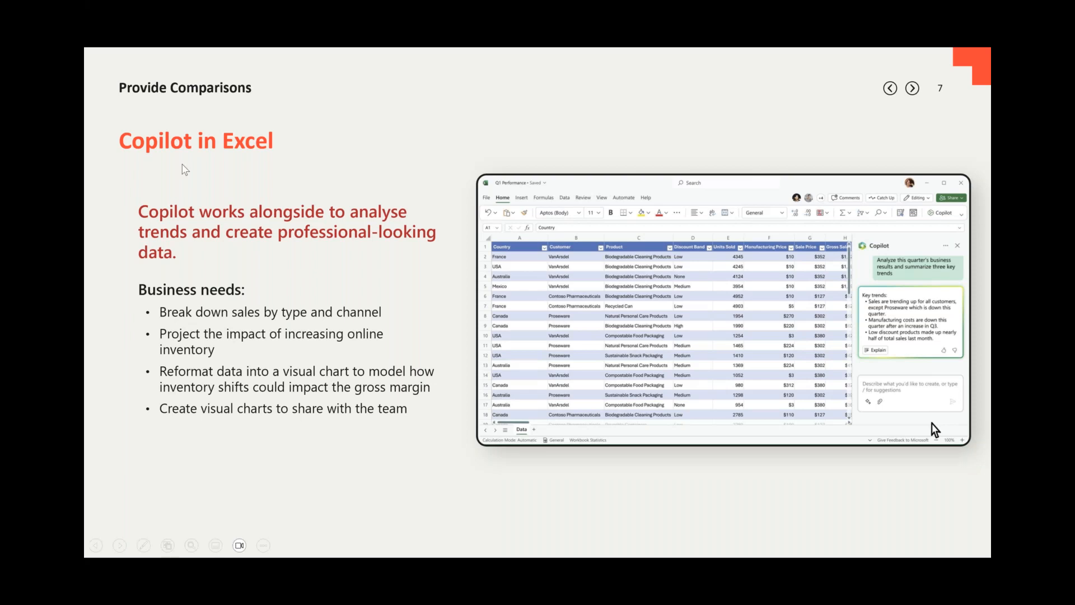
Advance to the How Does Co-Pilot Work slide on large language models, prompts and data wiping.
click(912, 88)
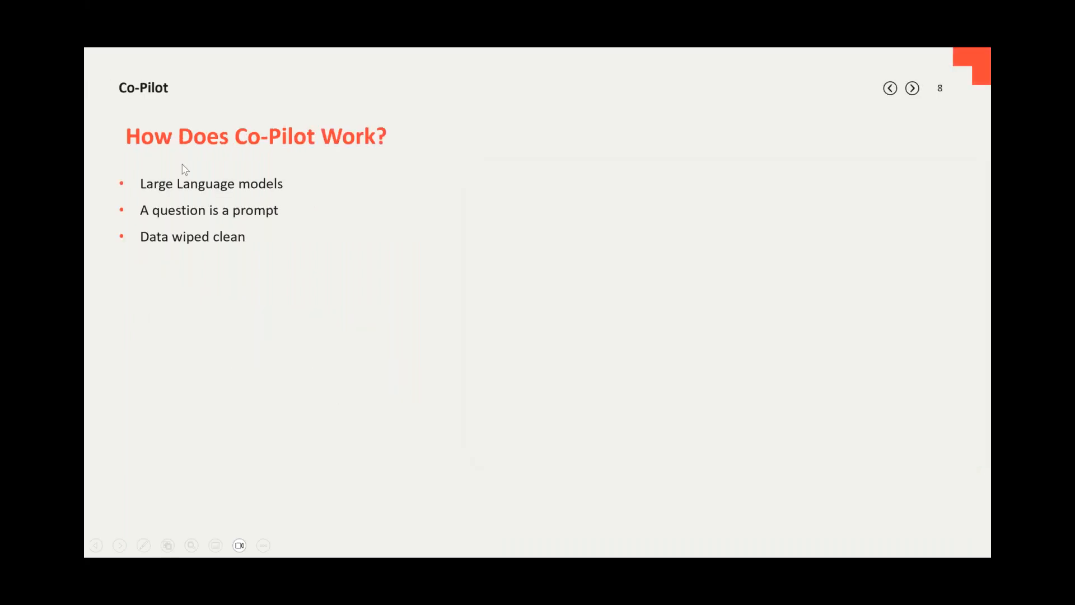
mouse_move(460, 185)
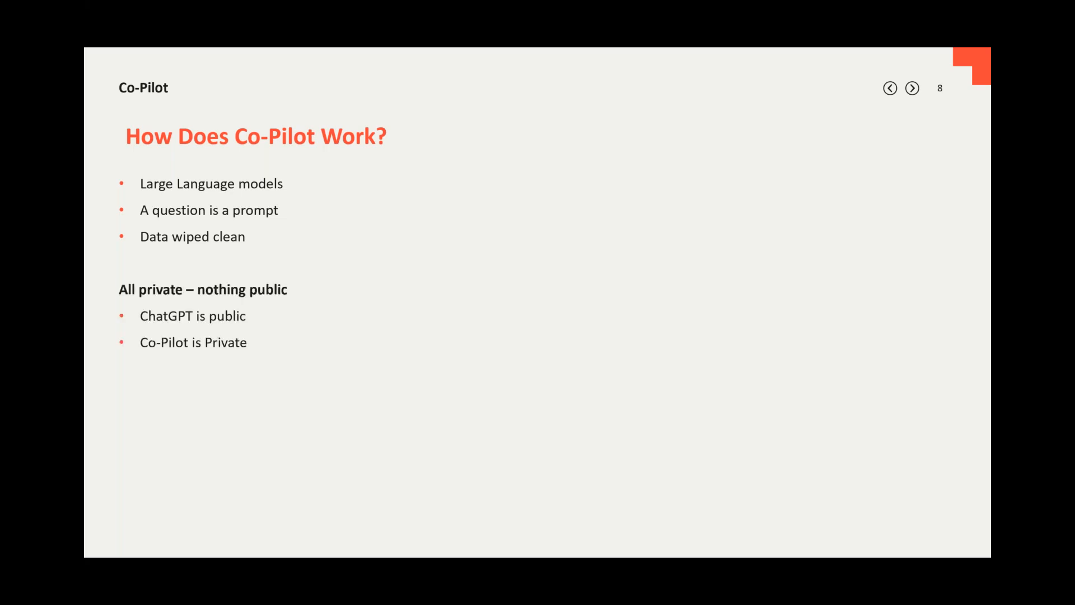
click(913, 89)
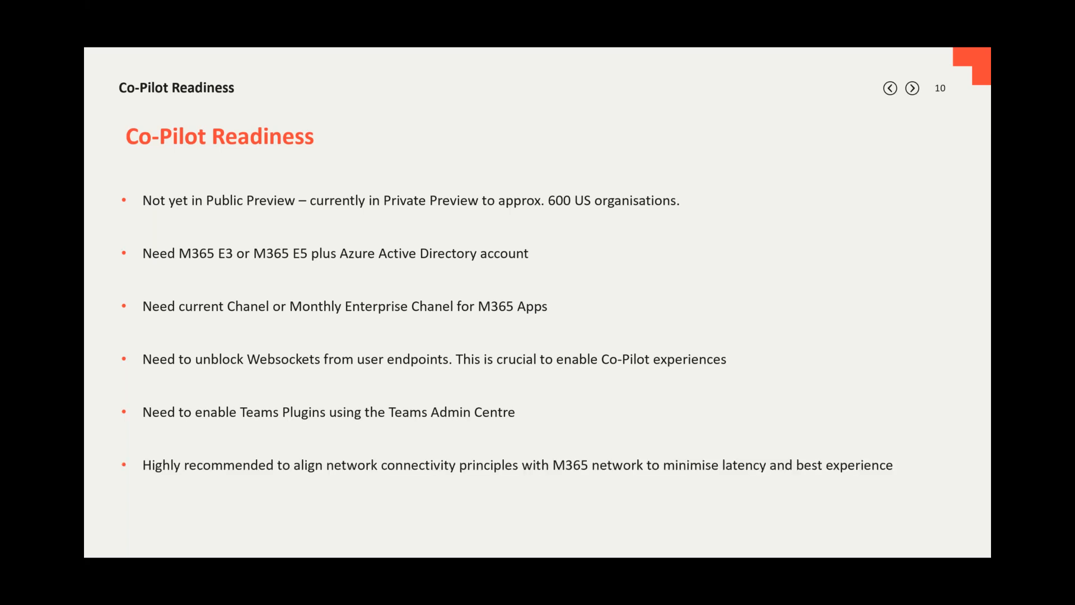
Advance to the Teams Rooms licensing policy enforcement slide with its September 30th 2023 date.
click(917, 87)
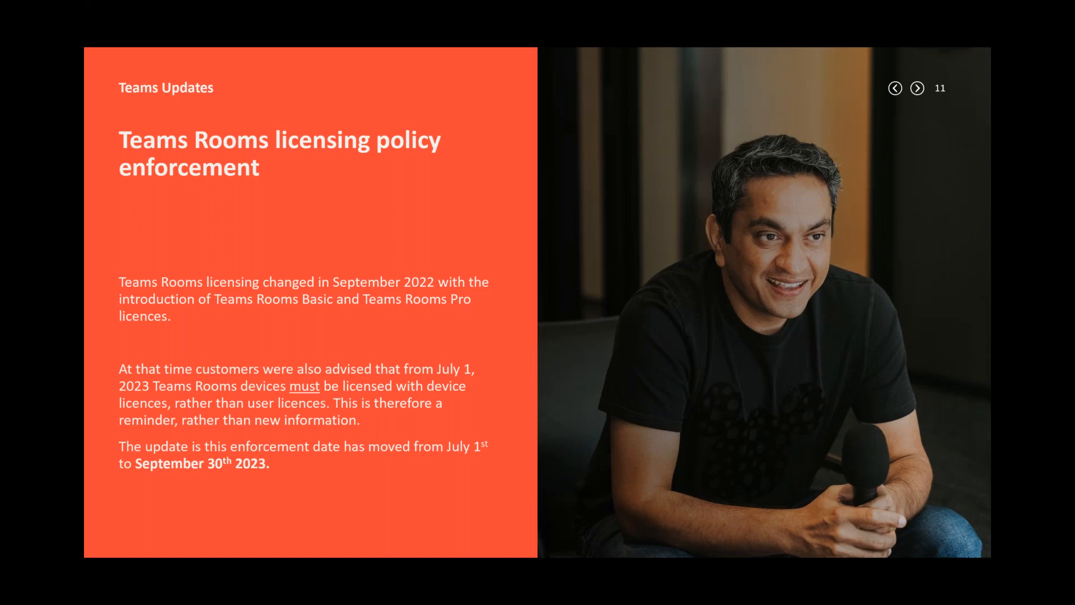
click(917, 88)
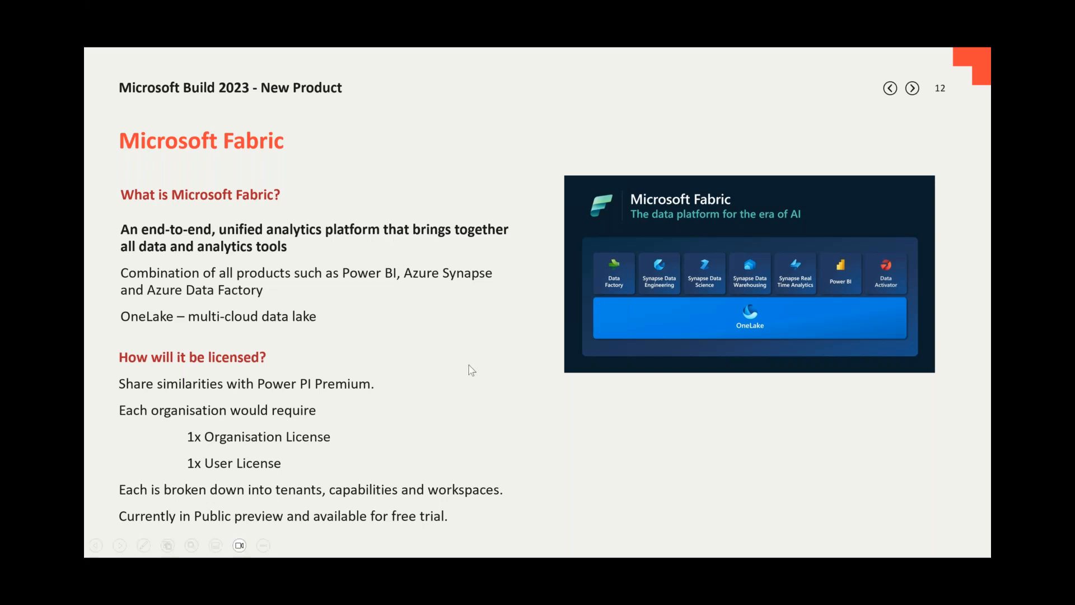
click(912, 88)
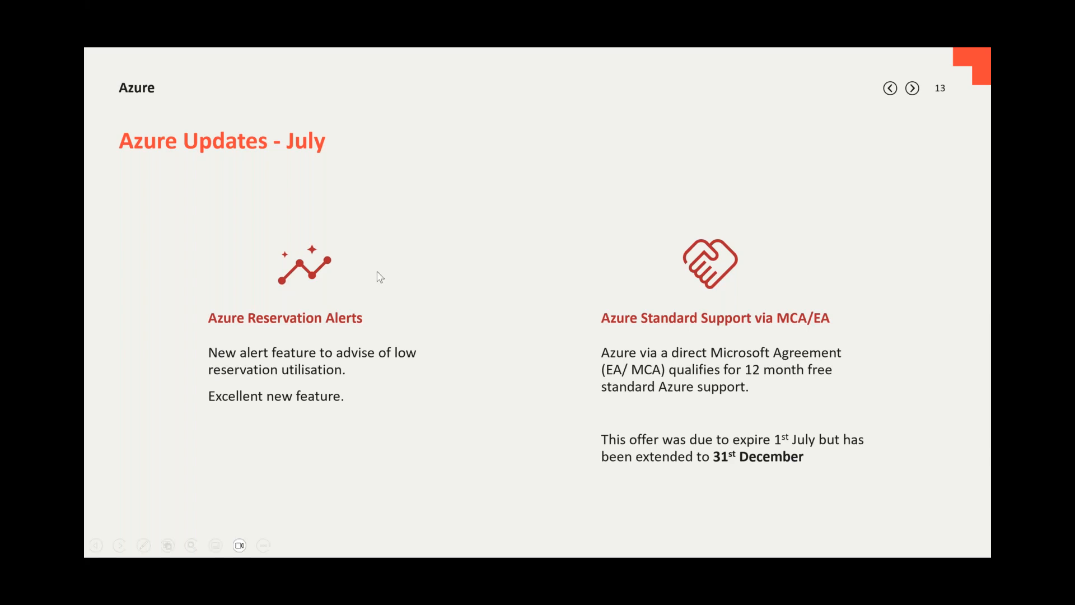
Advance from the July Azure updates to the September pricing changes slide.
click(912, 88)
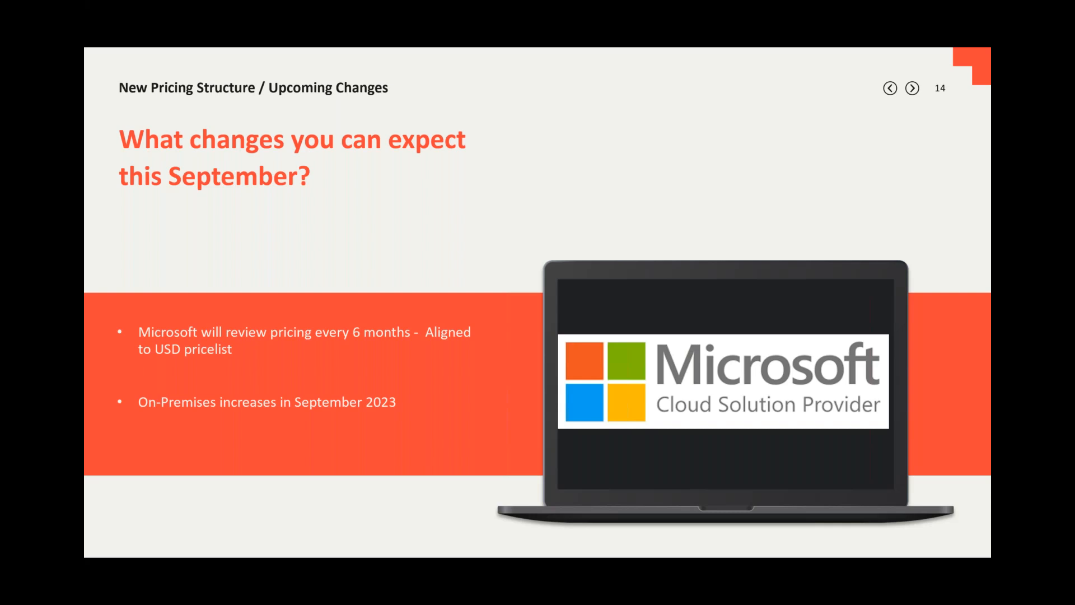
Advance from September pricing to the 'Don't forget to register!' August 16th webinar slide.
click(912, 88)
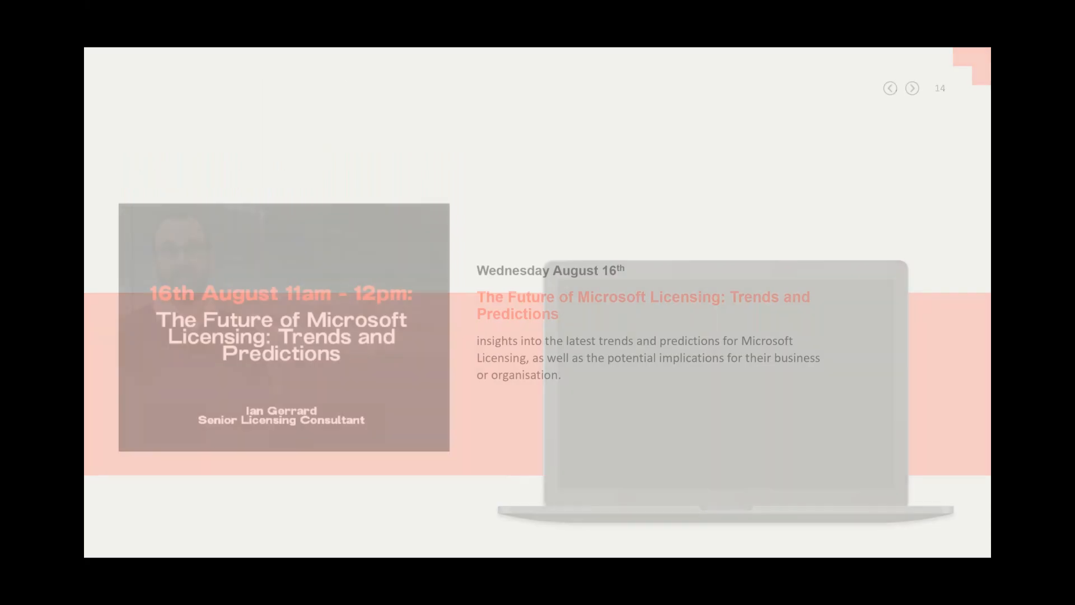
click(911, 89)
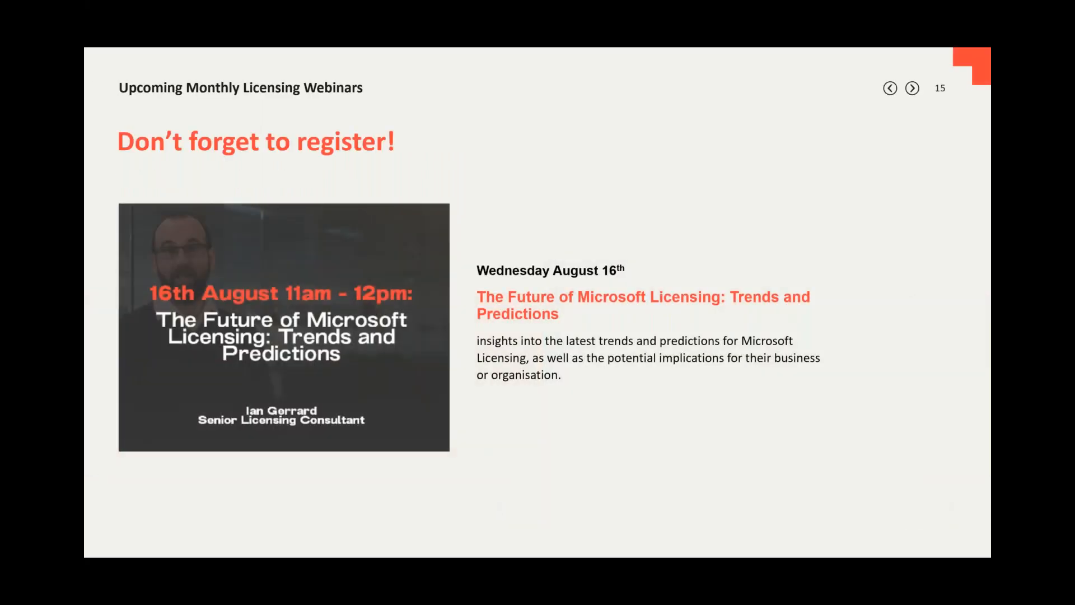